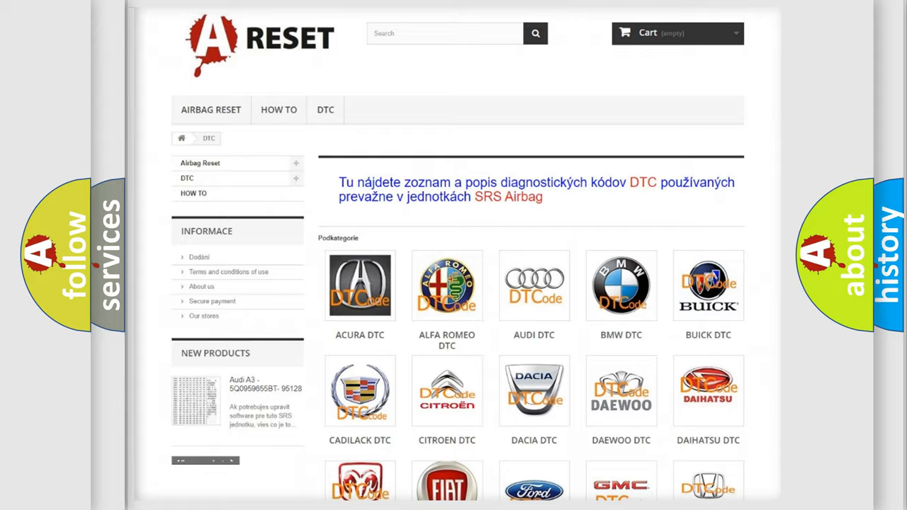
- Scroll the DTC brand grid and open the Infiniti airbag trouble code list
scroll("down", 3)
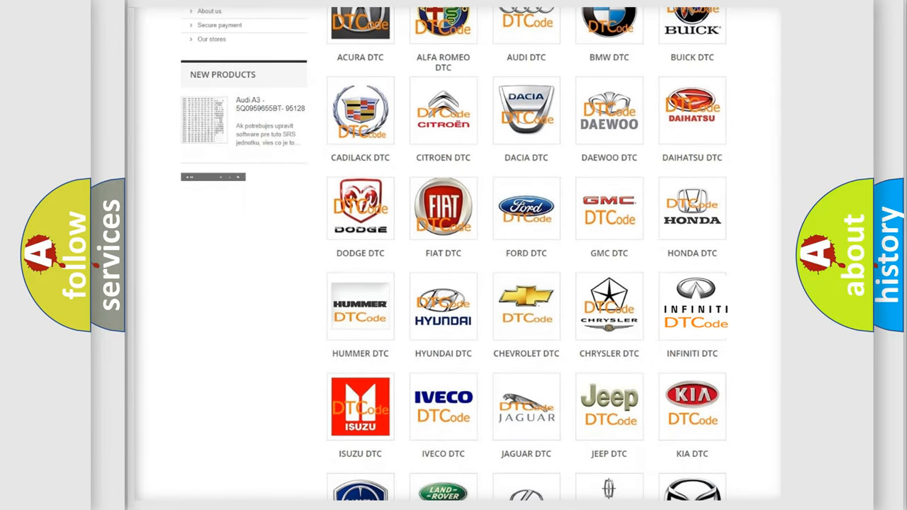
left_click(692, 305)
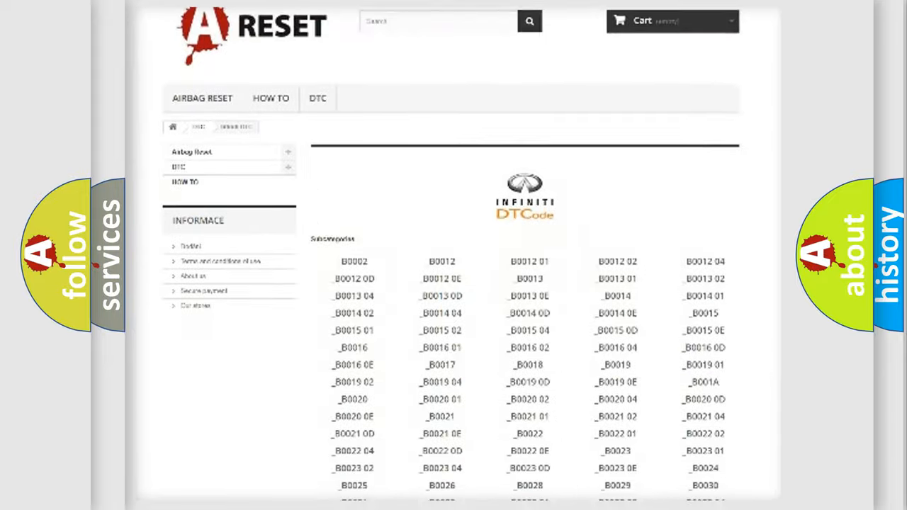